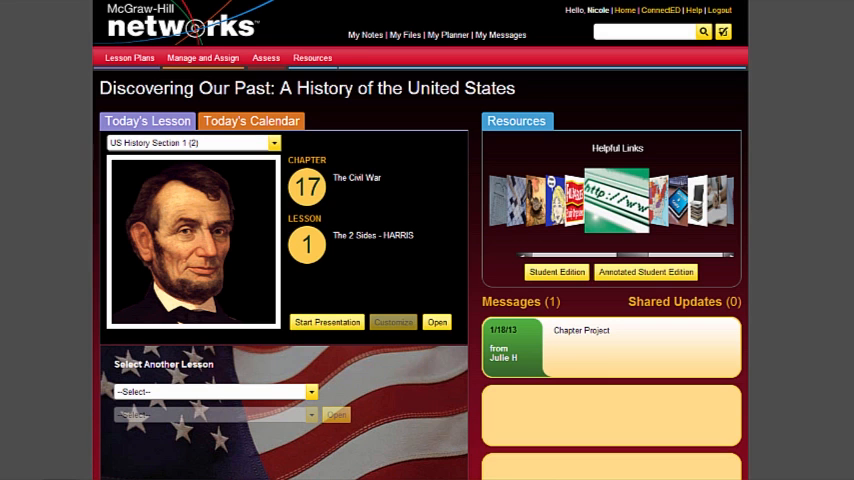
mouse_move(697, 239)
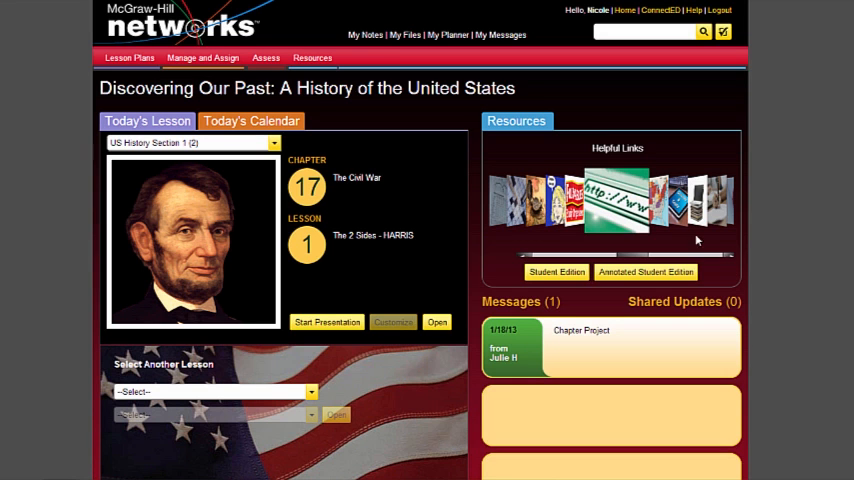
mouse_move(655, 235)
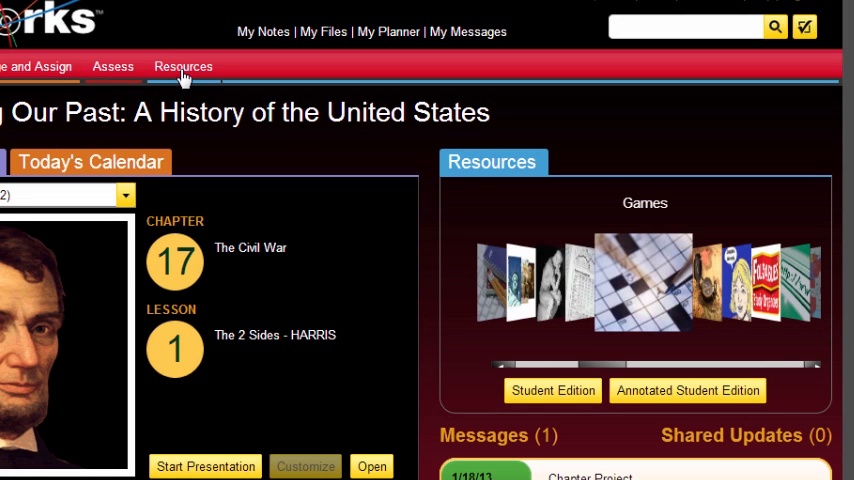
mouse_move(535, 280)
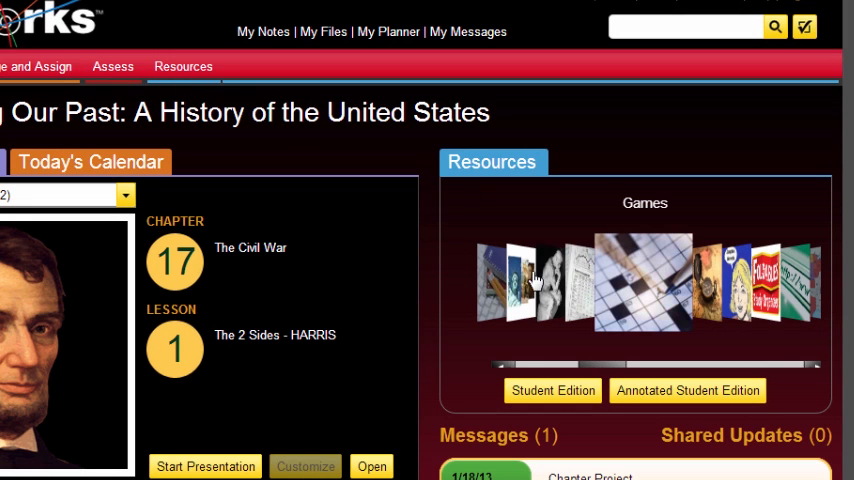
mouse_move(640, 368)
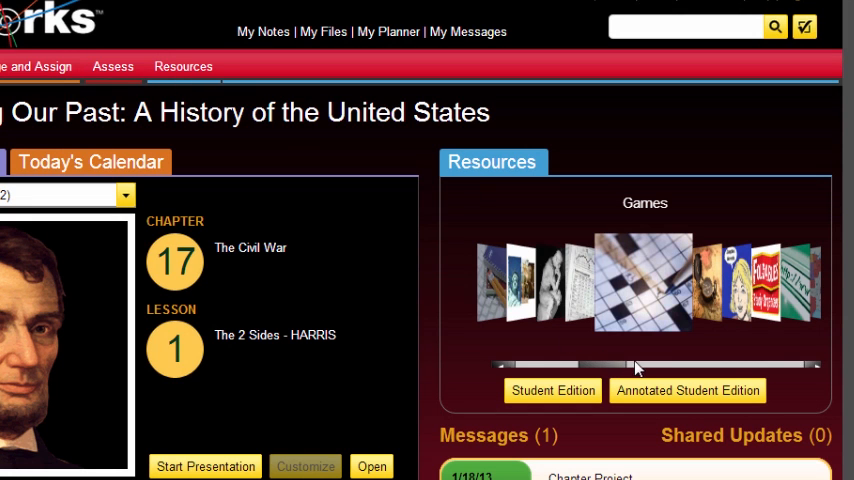
Advance the carousel past Geography Skills and Graphic Novels, then open Graphic Organizers
left_click(817, 372)
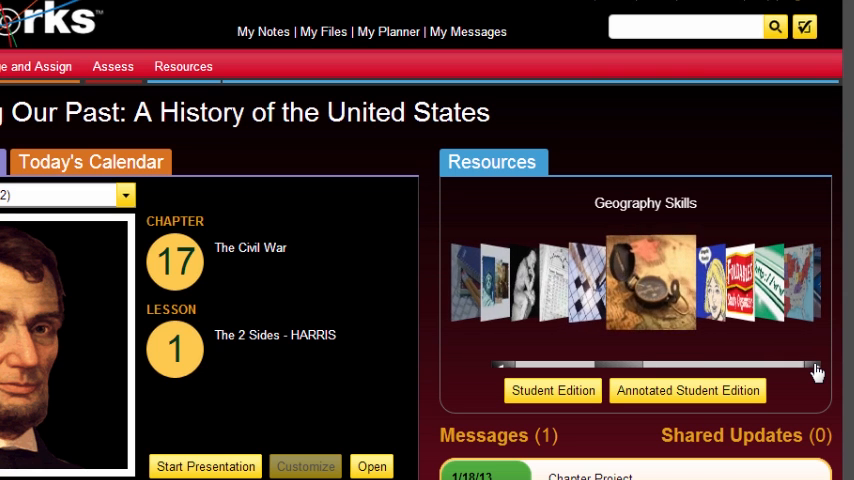
left_click(817, 371)
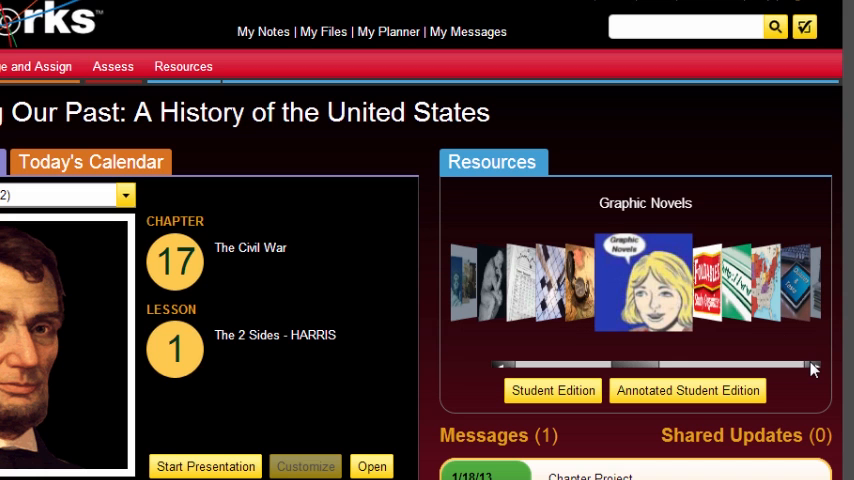
left_click(813, 368)
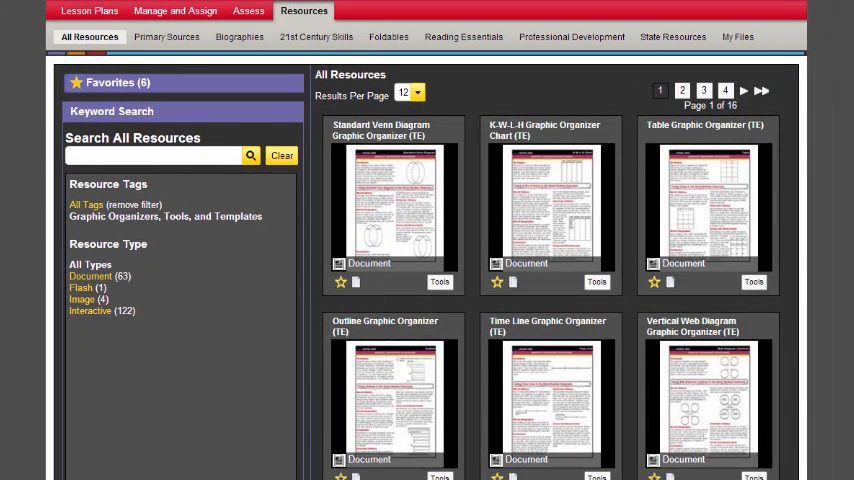
Open the Foldables PDF and scroll through its table of contents and Bound Book pages
left_click(388, 37)
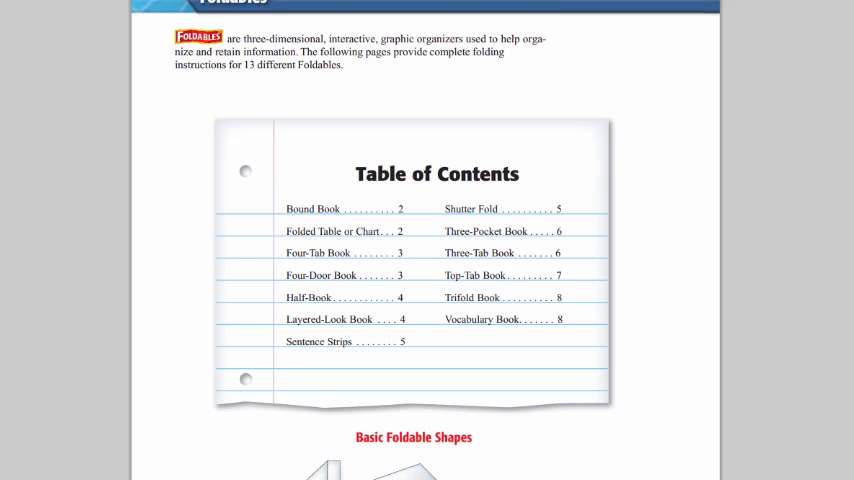
scroll("up", 3)
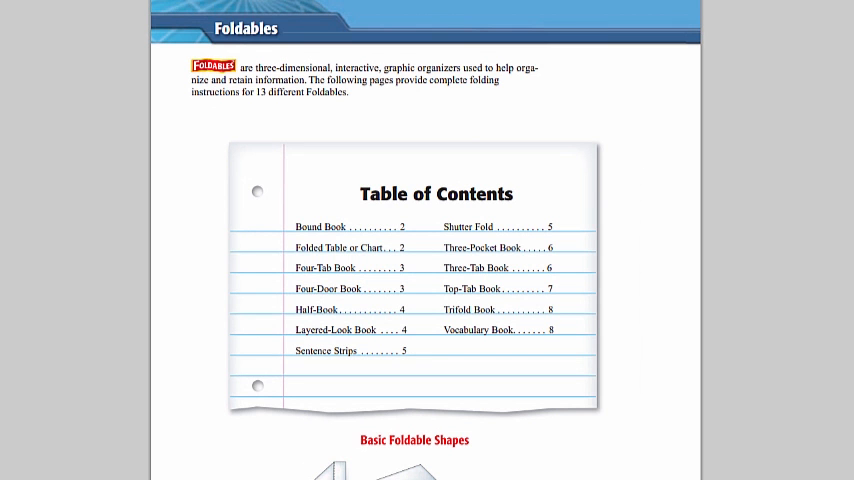
mouse_move(802, 36)
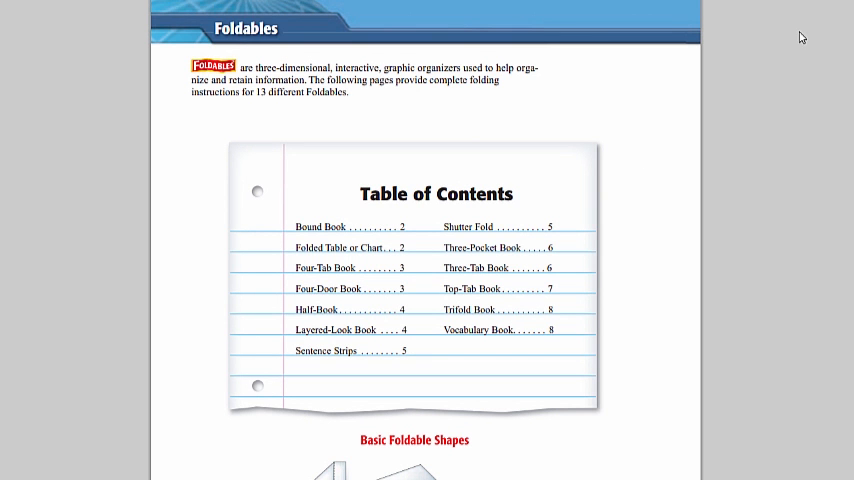
scroll("down", 3)
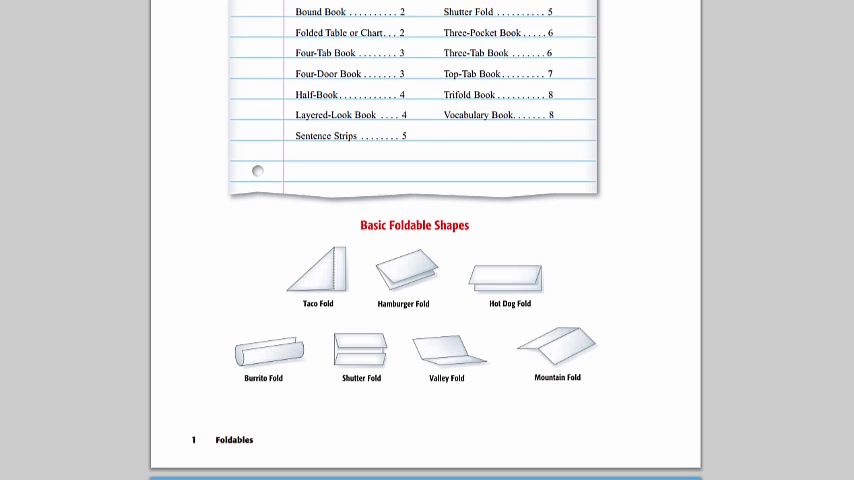
scroll("down", 3)
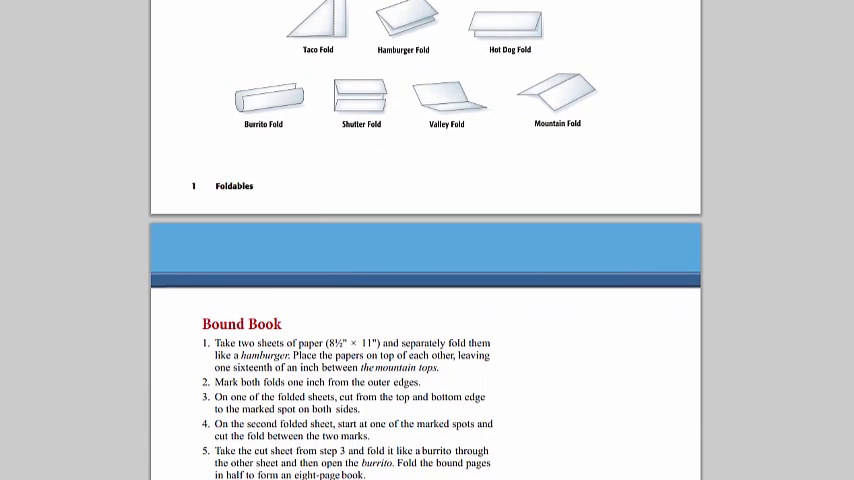
scroll("down", 3)
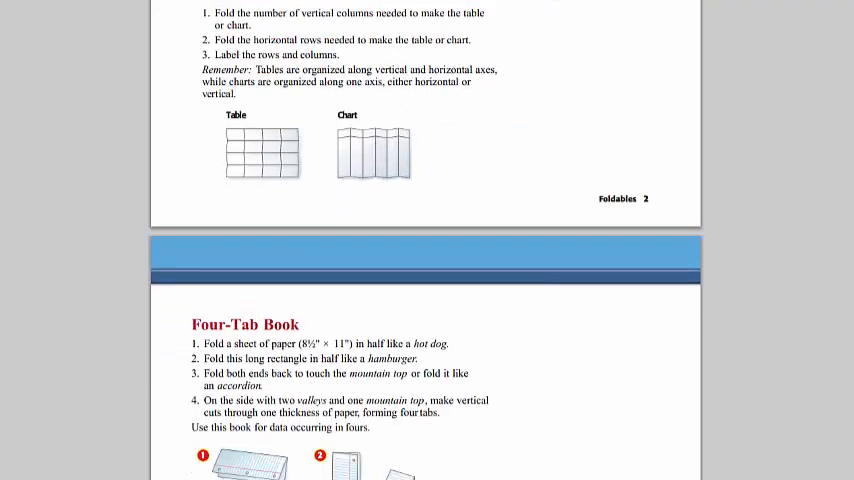
scroll("down", 3)
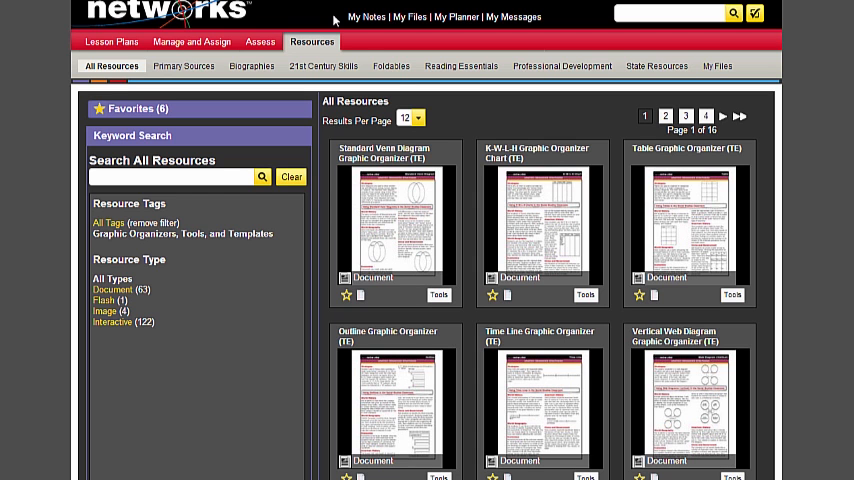
mouse_move(321, 47)
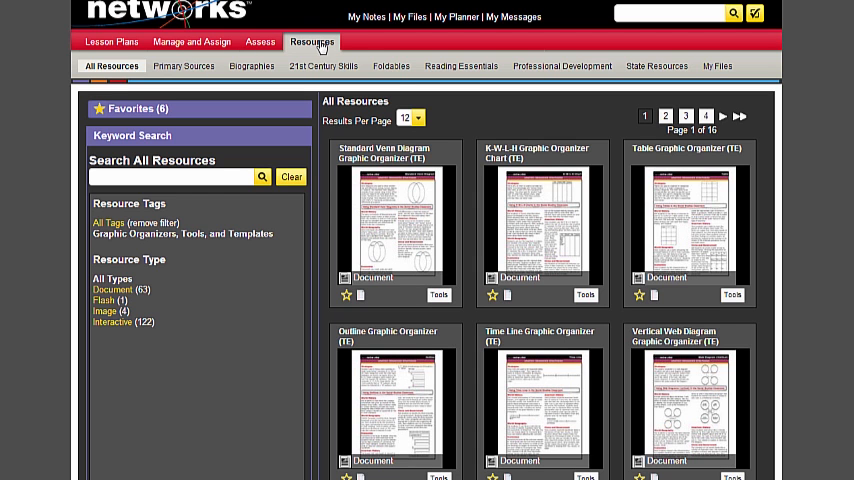
Step through All, Primary Sources, Biographies and 21st Century Skills, ending on Reading Essentials
left_click(134, 222)
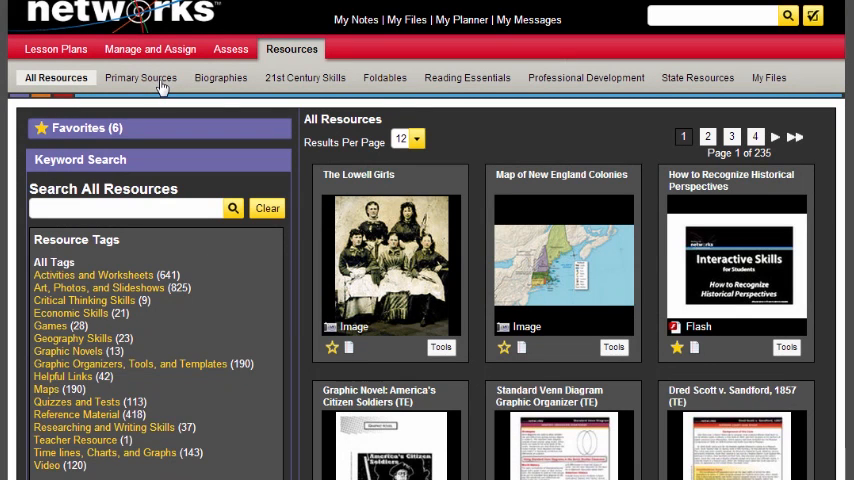
left_click(141, 77)
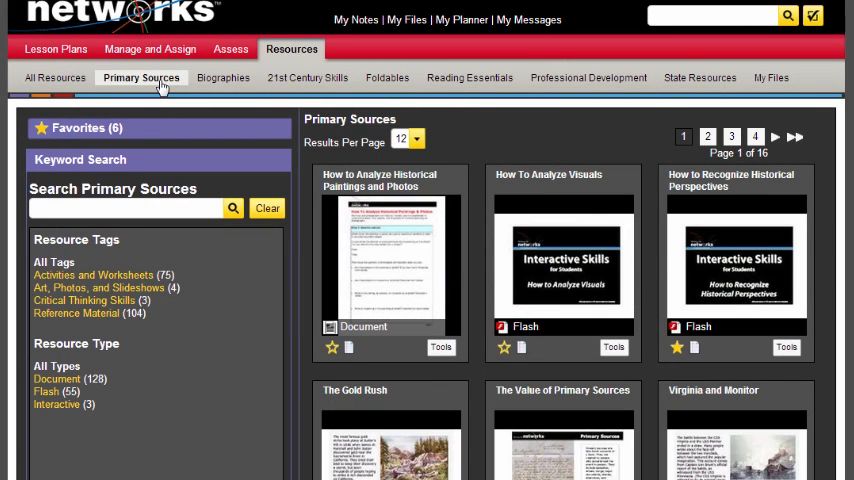
mouse_move(222, 78)
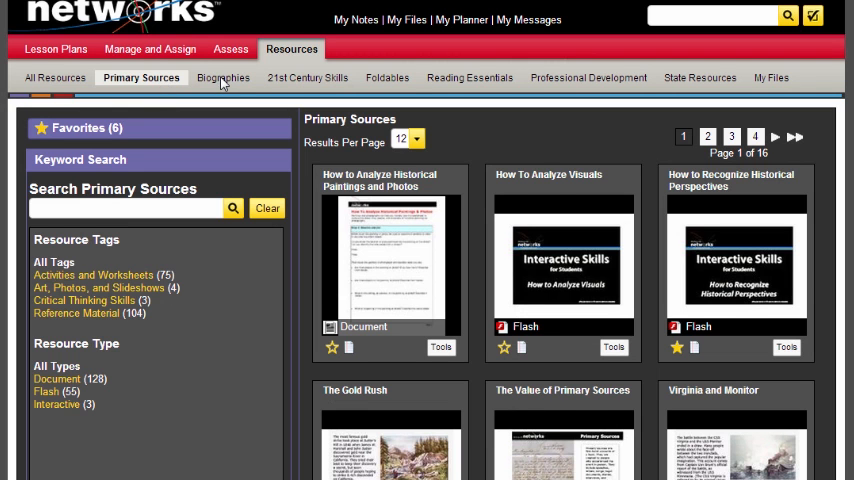
left_click(219, 77)
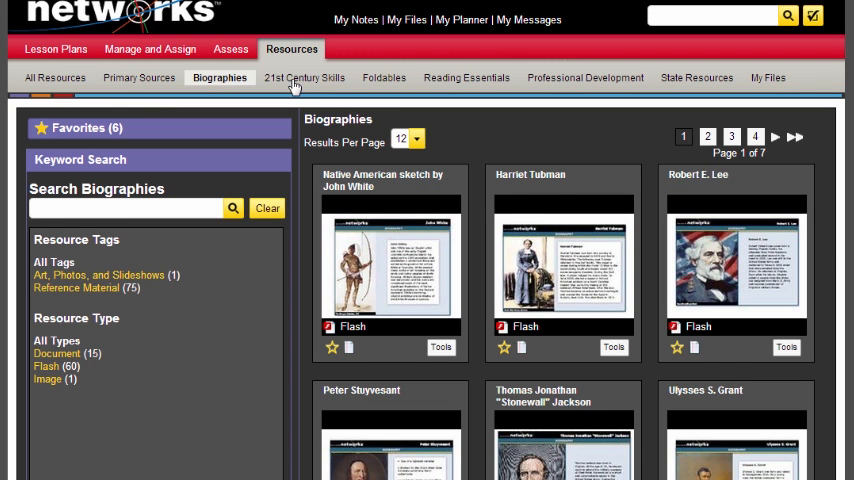
left_click(304, 77)
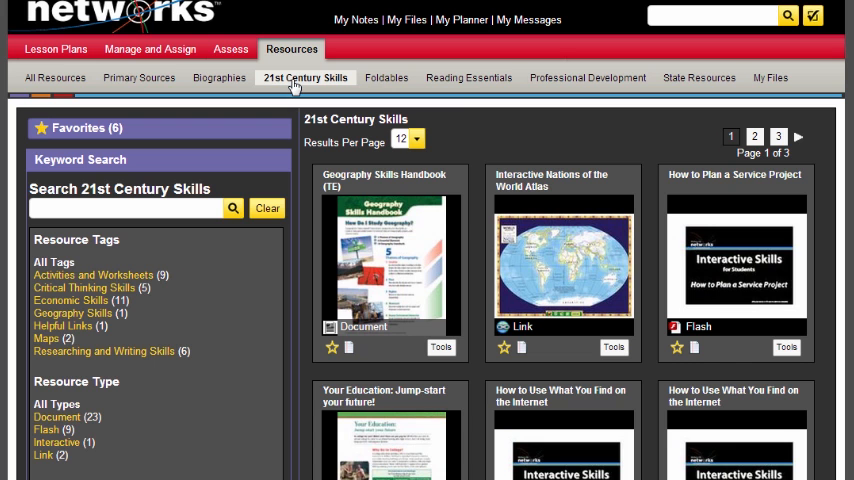
mouse_move(474, 84)
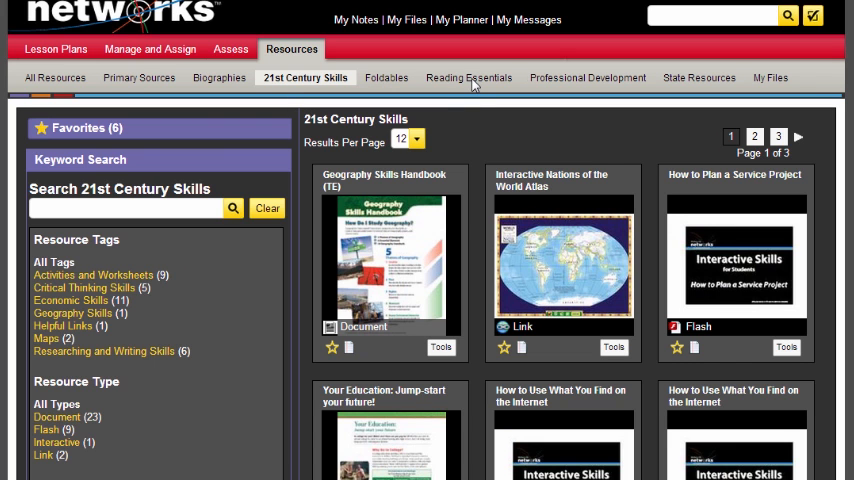
left_click(465, 77)
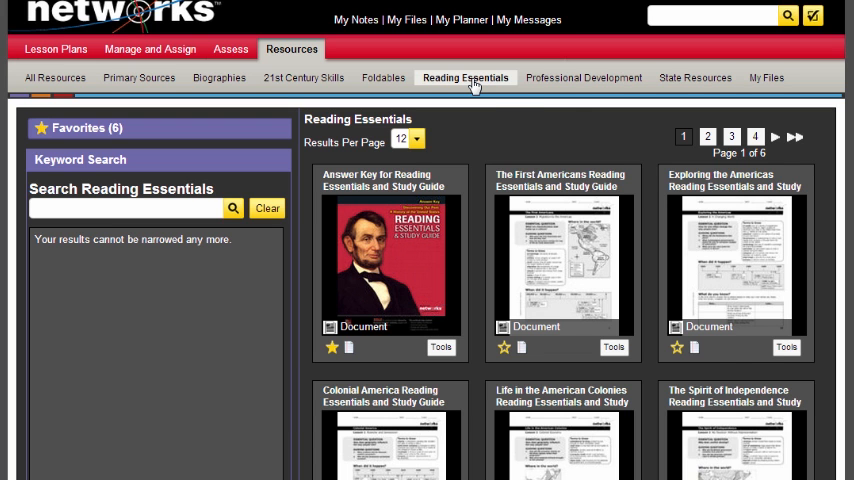
mouse_move(575, 84)
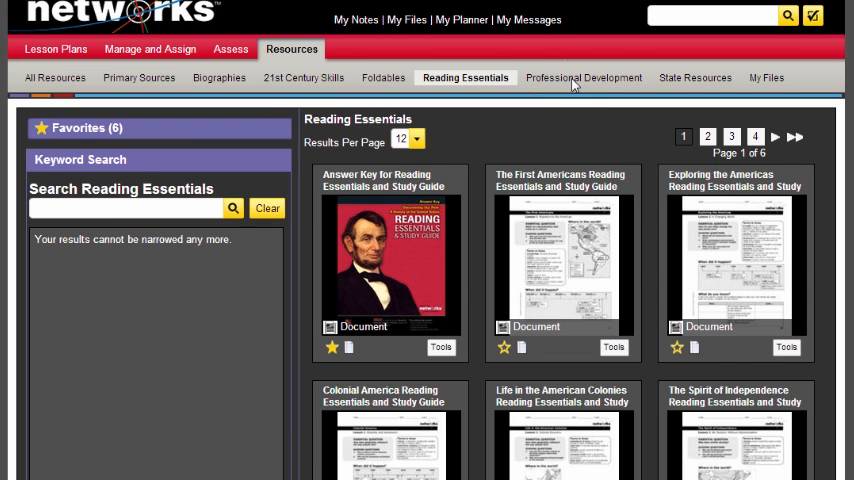
Show the Professional Development library and scroll through its results
left_click(584, 77)
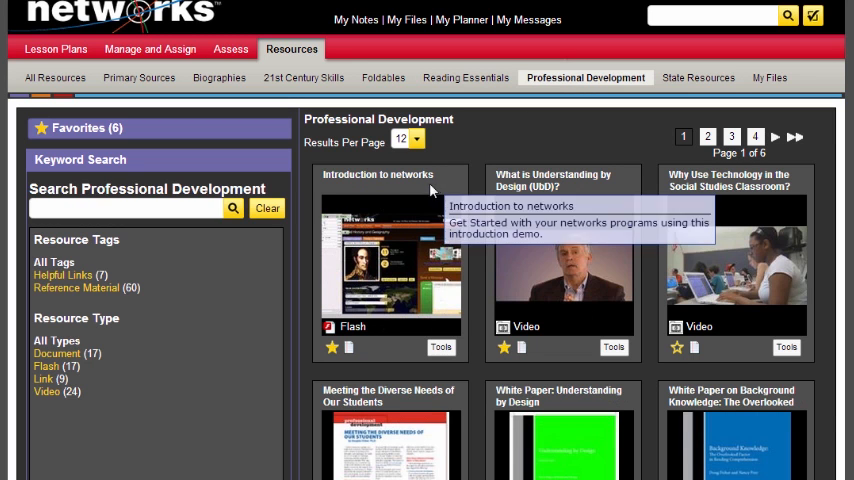
mouse_move(397, 210)
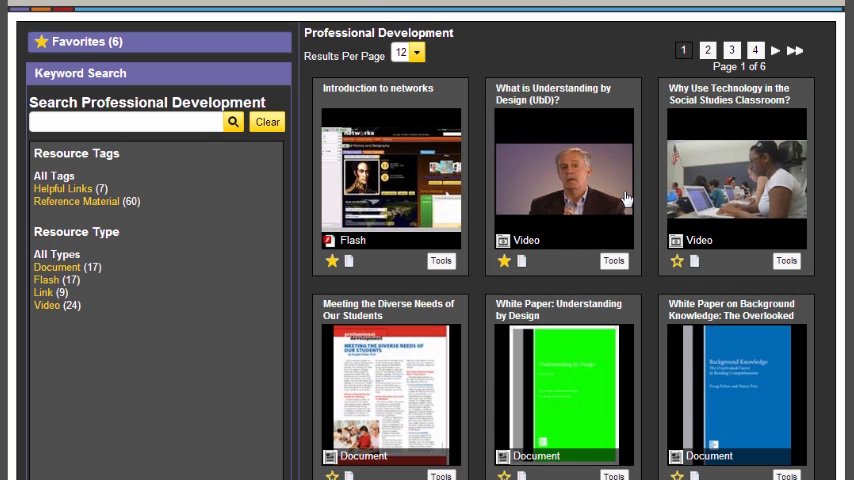
mouse_move(762, 196)
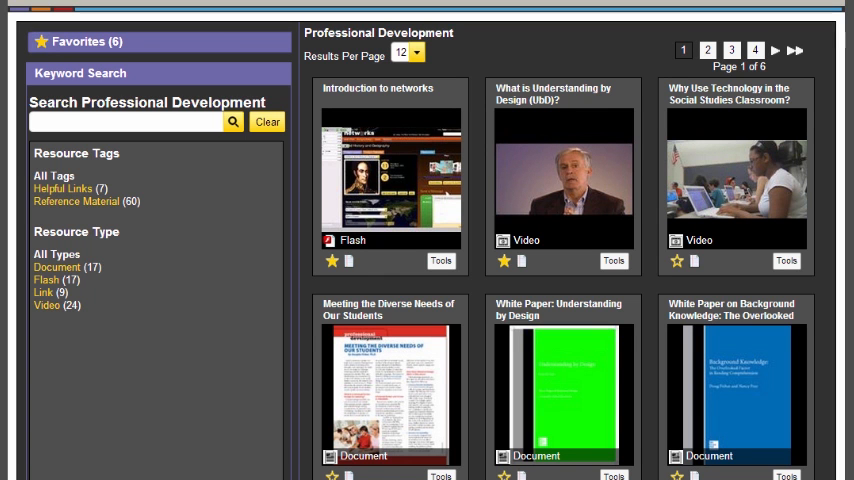
scroll("down", 3)
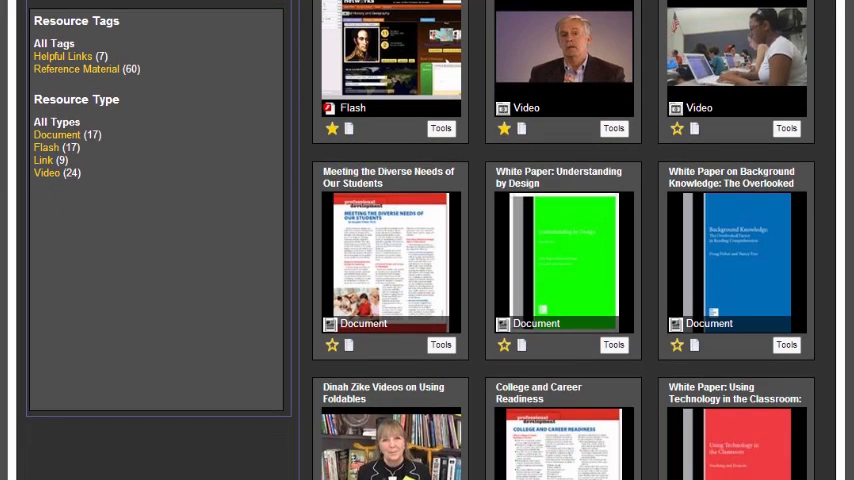
mouse_move(708, 257)
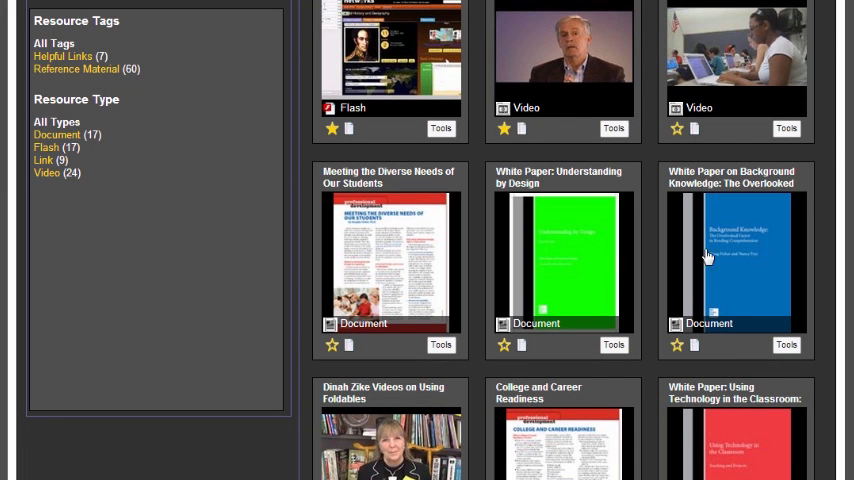
mouse_move(714, 256)
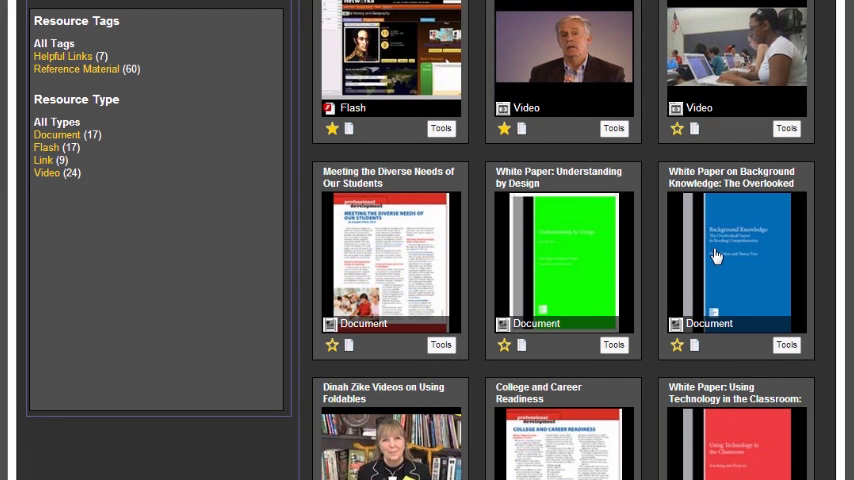
scroll("up", 3)
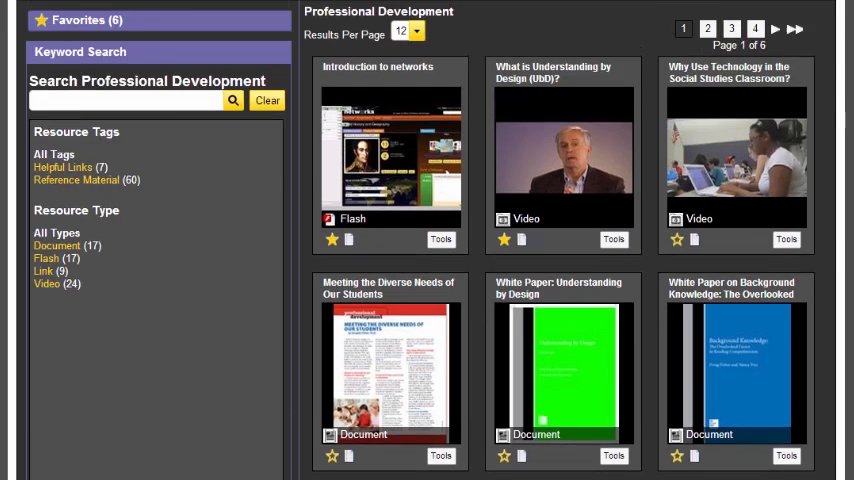
scroll("up", 3)
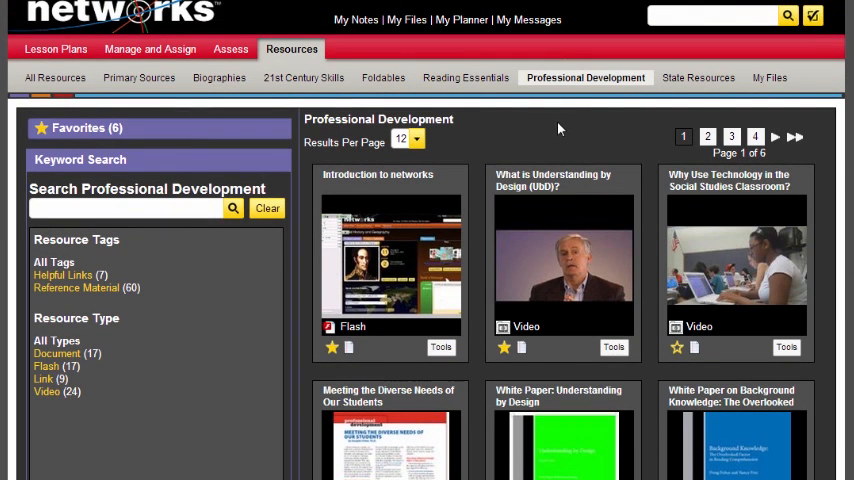
mouse_move(568, 110)
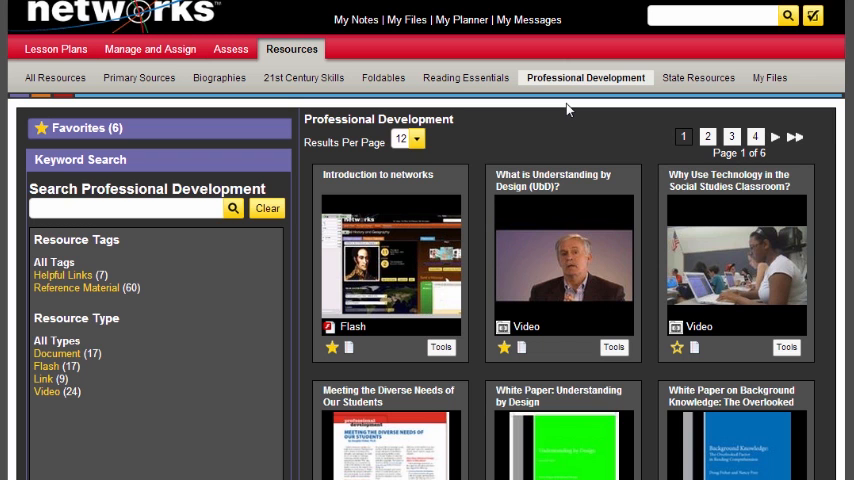
mouse_move(716, 108)
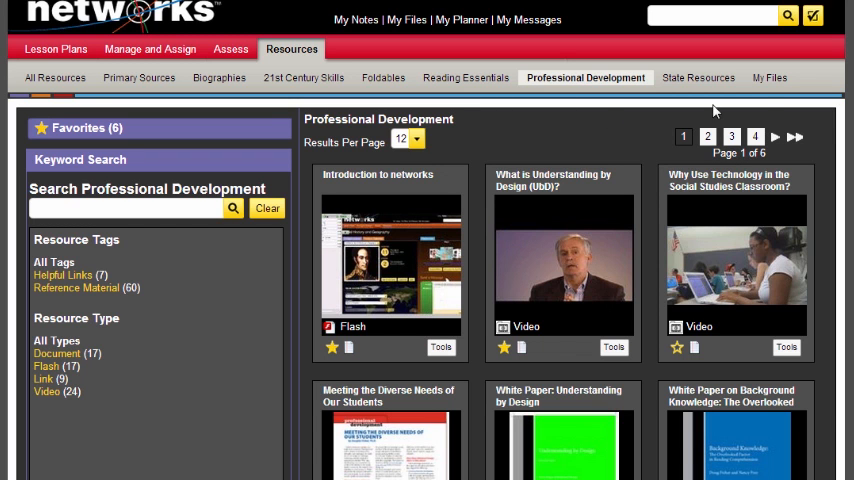
mouse_move(766, 106)
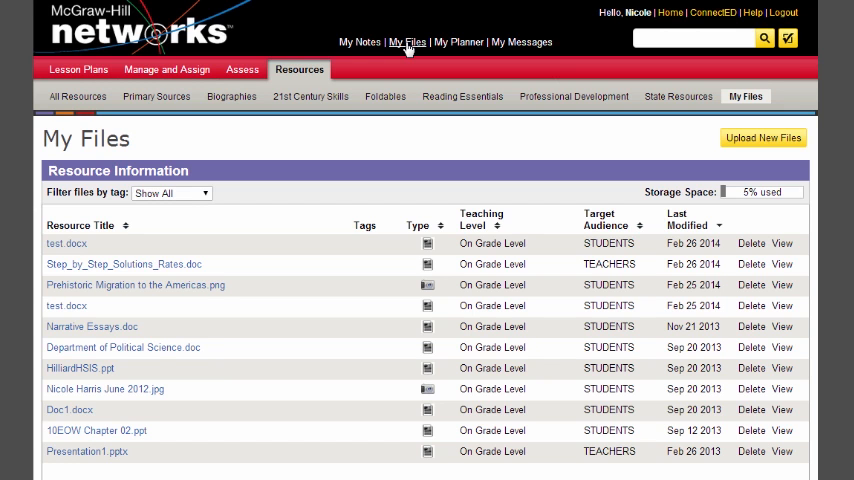
mouse_move(440, 88)
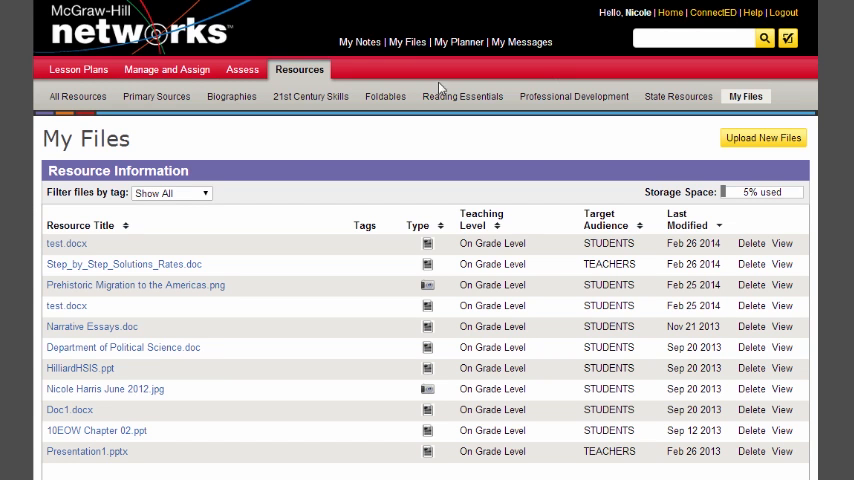
mouse_move(675, 131)
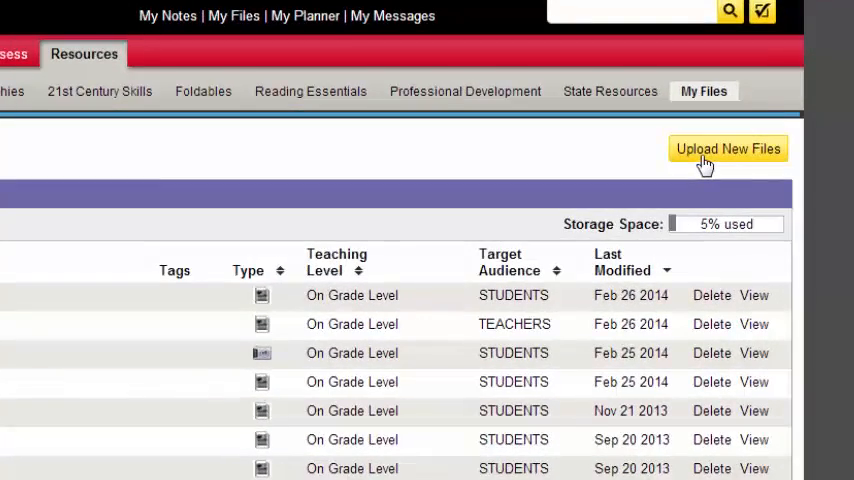
Open the File Upload dialog via Upload New Files and choose Select File(s)
left_click(728, 148)
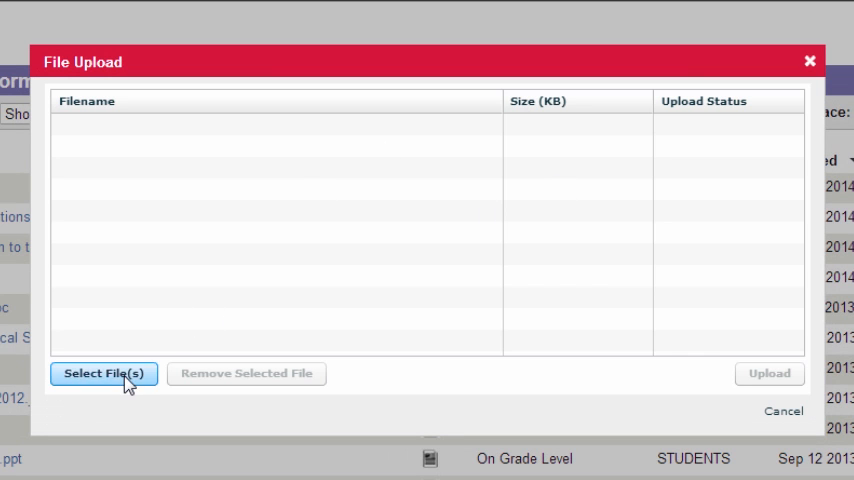
left_click(103, 373)
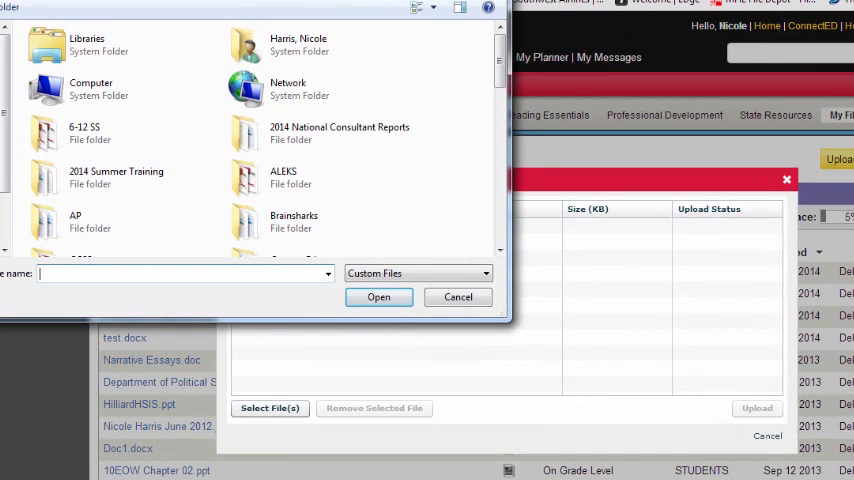
left_click(458, 296)
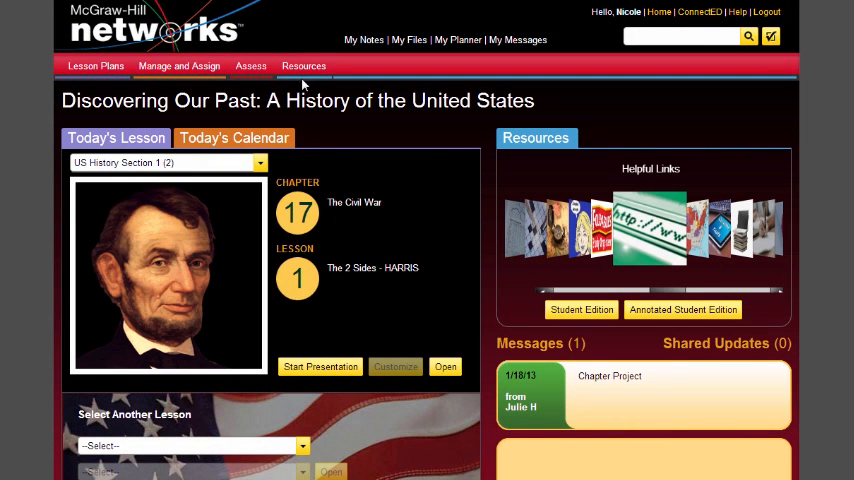
Switch from the US History home page to the Resources tab's All Resources list
left_click(303, 65)
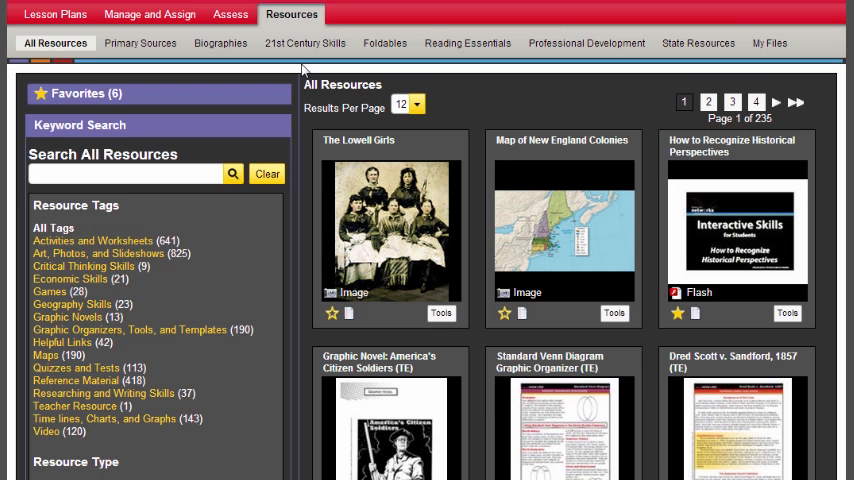
mouse_move(507, 67)
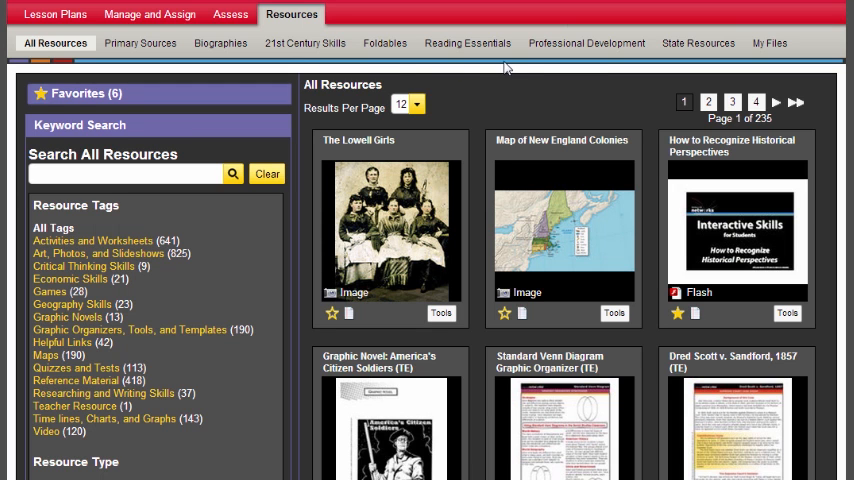
mouse_move(587, 47)
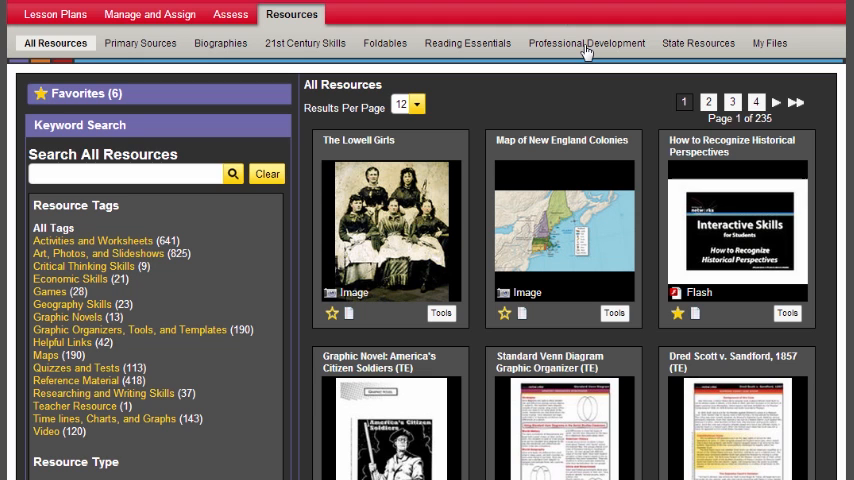
mouse_move(775, 48)
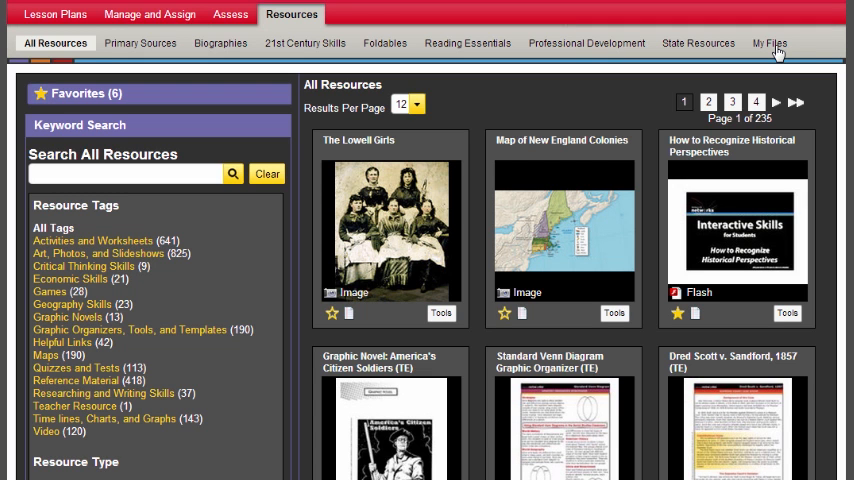